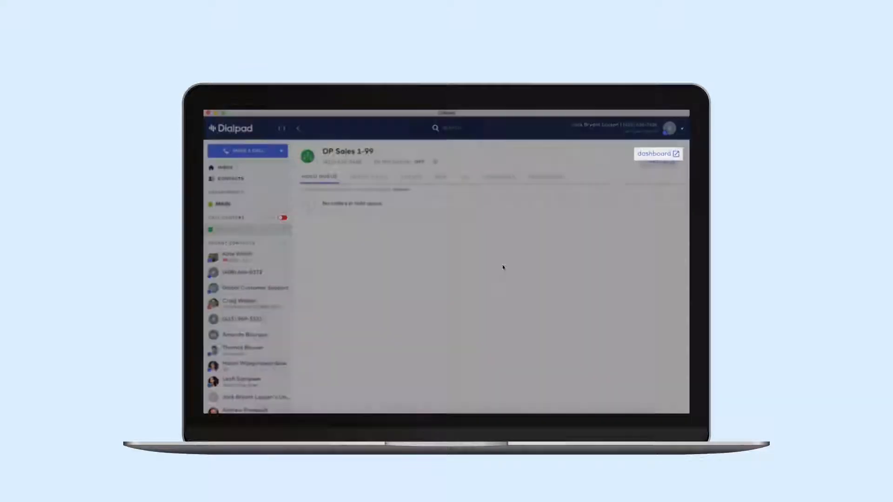
# - Go to the DP Sales 1-99 call center's full dashboard with its call metrics widgets
pyautogui.click(657, 154)
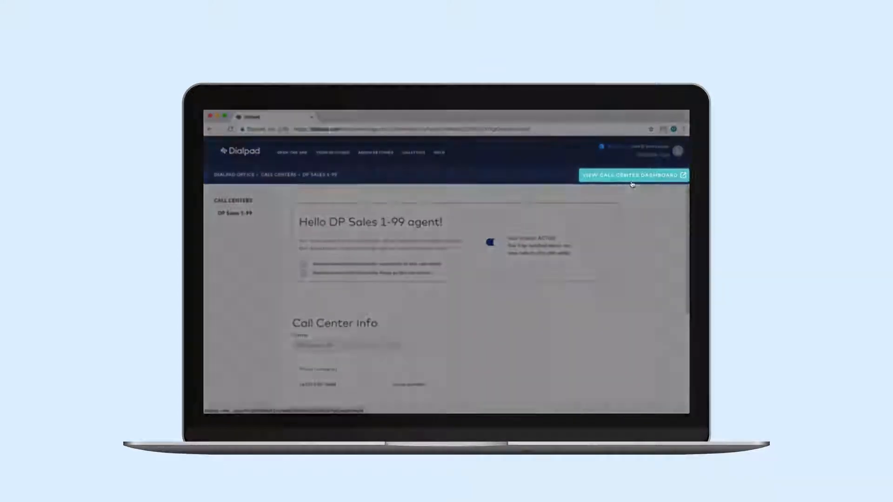
pyautogui.click(630, 174)
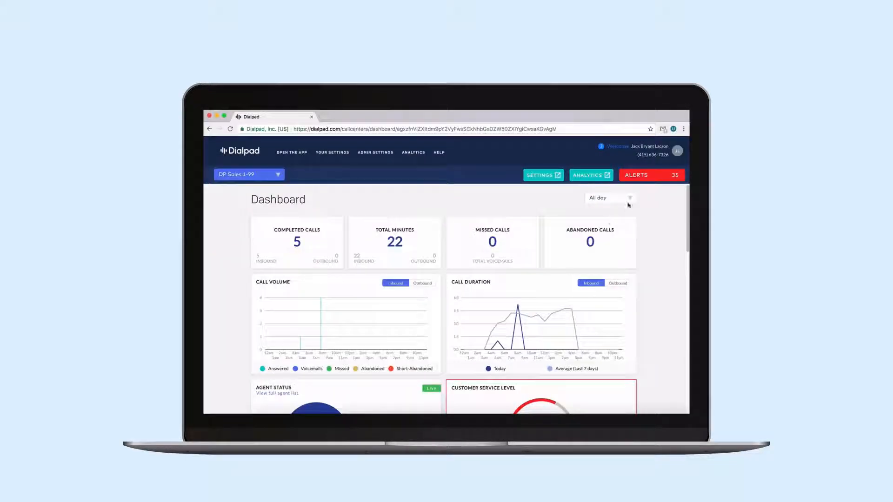
pyautogui.click(608, 197)
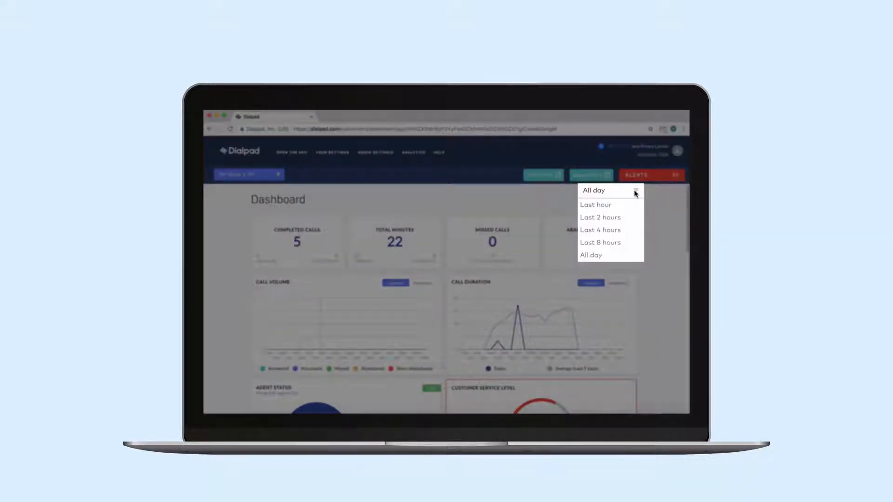
pyautogui.click(607, 198)
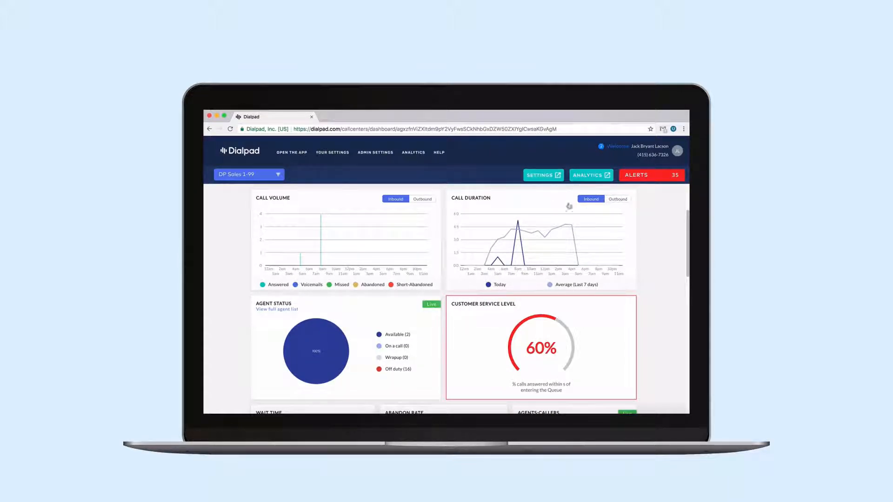
pyautogui.click(422, 199)
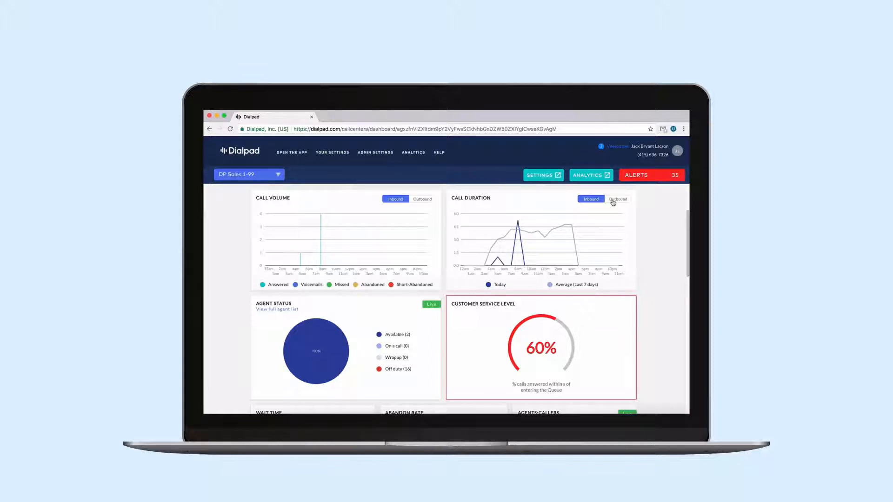
pyautogui.click(591, 199)
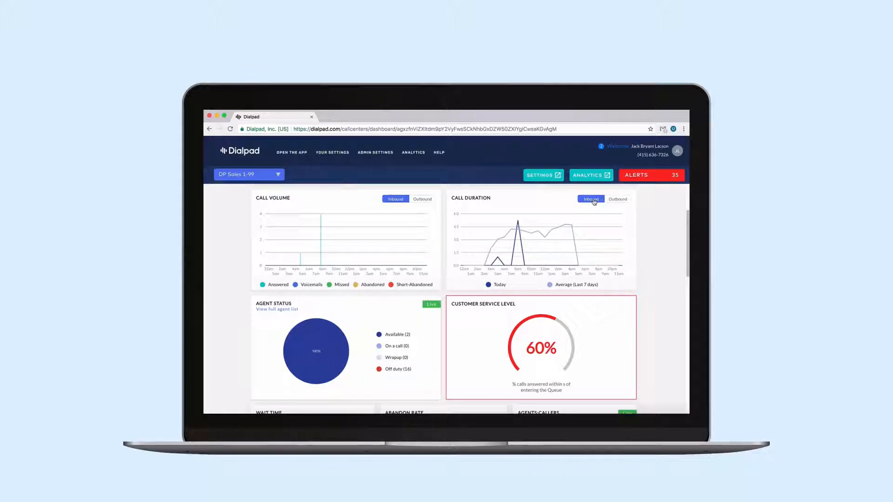